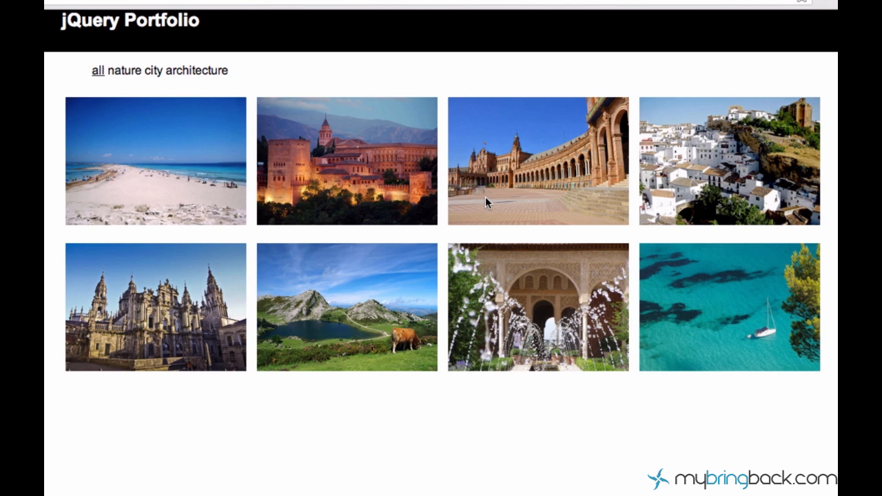
{"action": "mouse_move", "coordinate": [475, 242]}
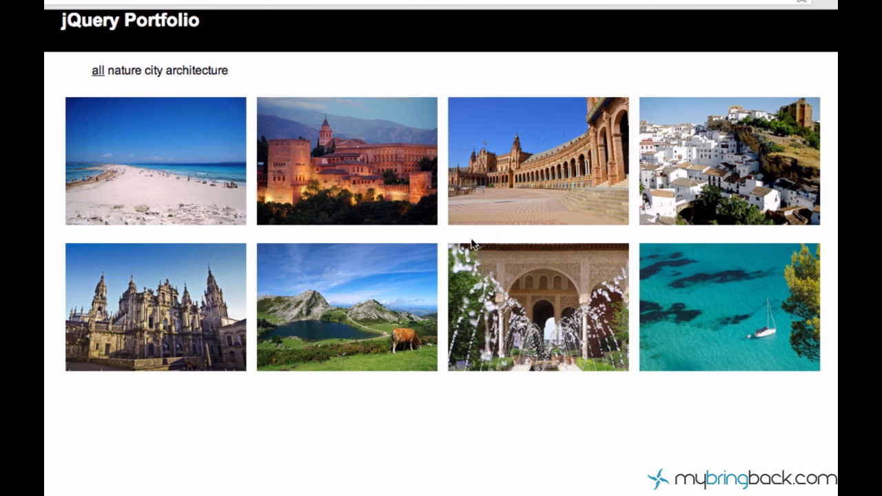
{"action": "mouse_move", "coordinate": [467, 237]}
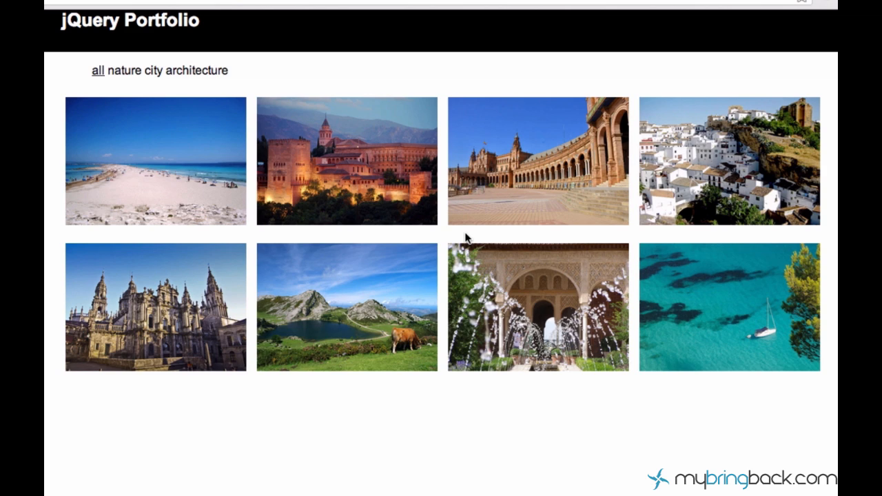
{"action": "mouse_move", "coordinate": [301, 124]}
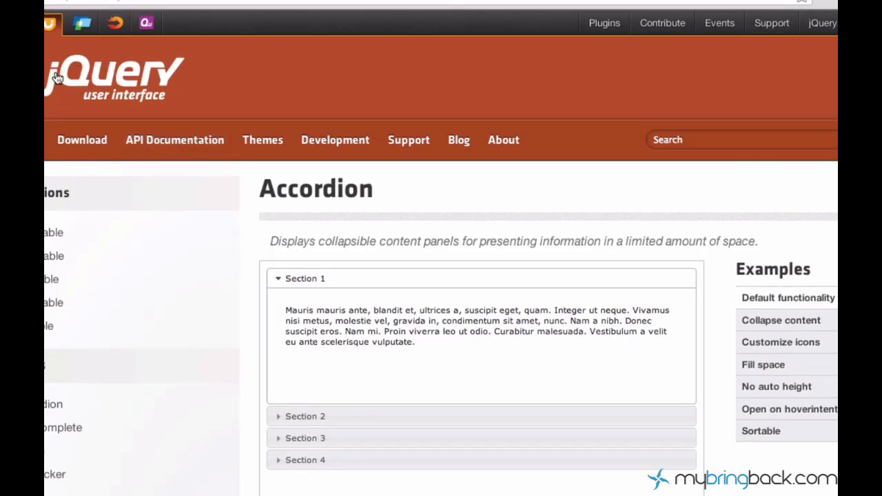
{"action": "mouse_move", "coordinate": [154, 107]}
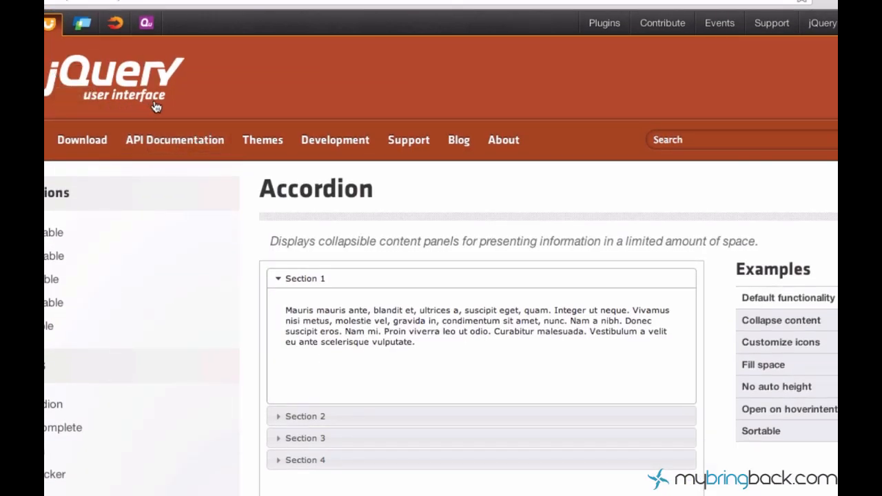
Visit the Tabs demo's Aenean lacinia tab, then go back to the Accordion demo.
{"action": "scroll", "scroll_direction": "down", "scroll_amount": 3}
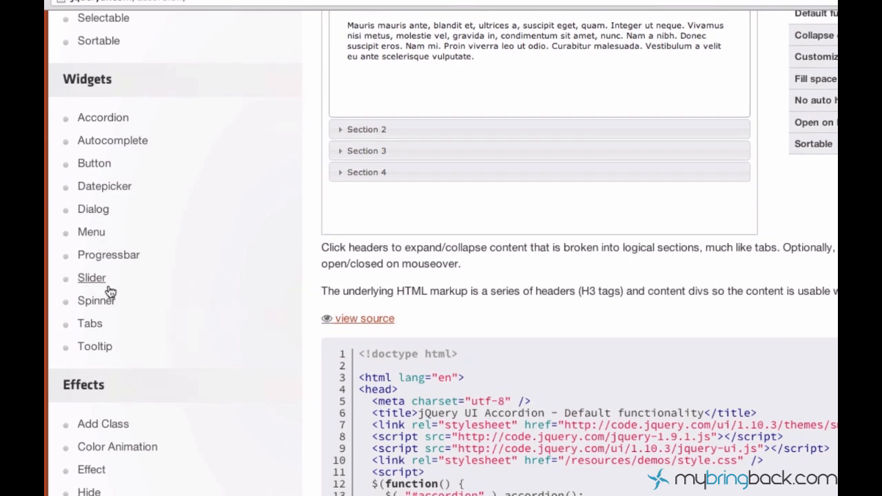
{"action": "left_click", "coordinate": [90, 323]}
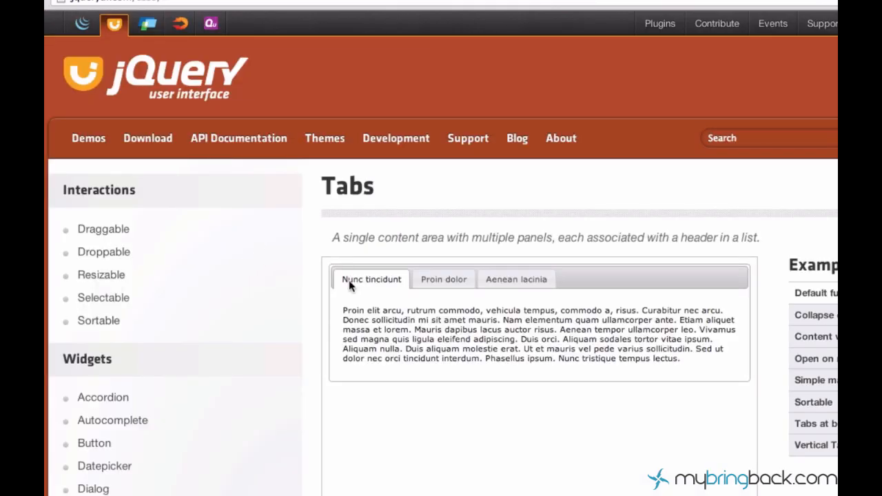
{"action": "left_click", "coordinate": [515, 278]}
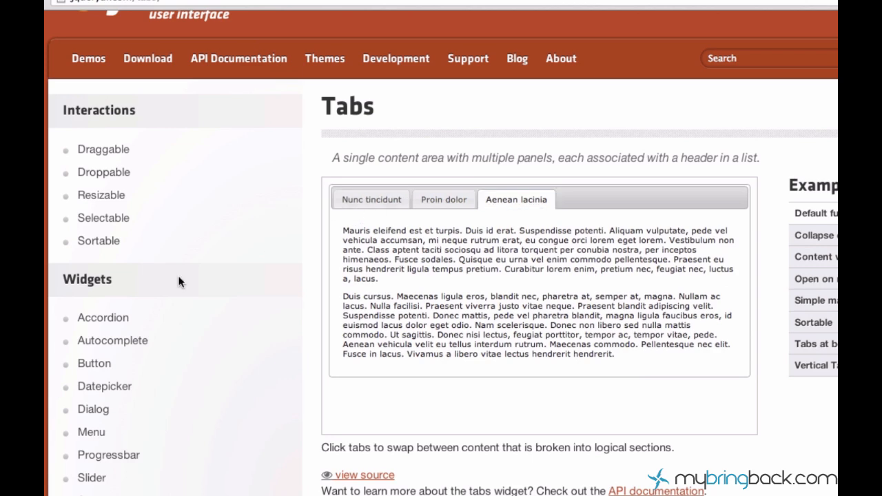
{"action": "left_click", "coordinate": [102, 317]}
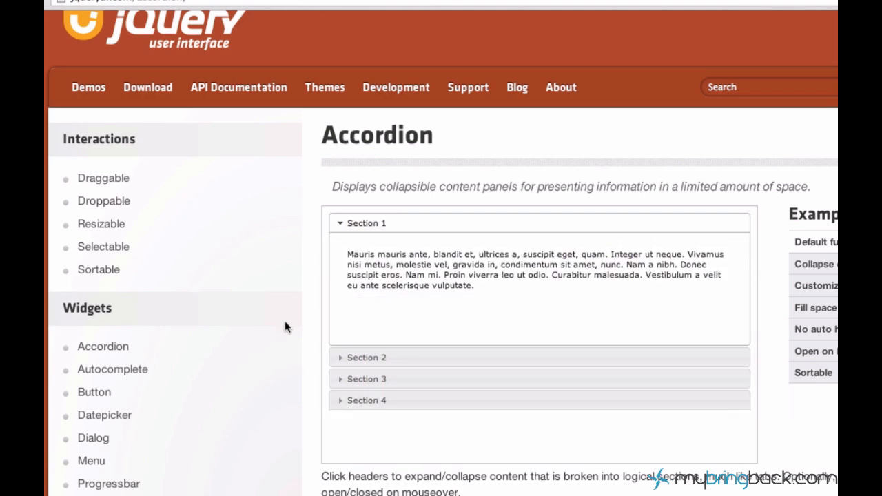
{"action": "scroll", "scroll_direction": "down", "scroll_amount": 3}
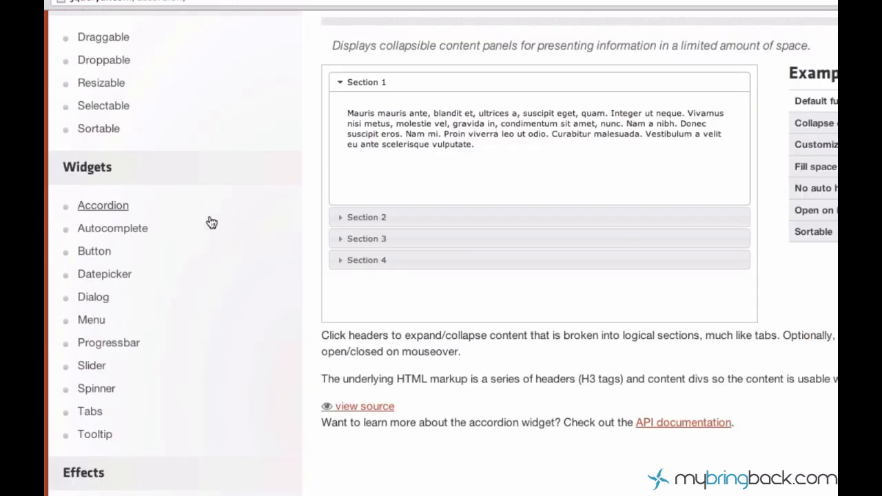
{"action": "scroll", "scroll_direction": "up", "scroll_amount": 3}
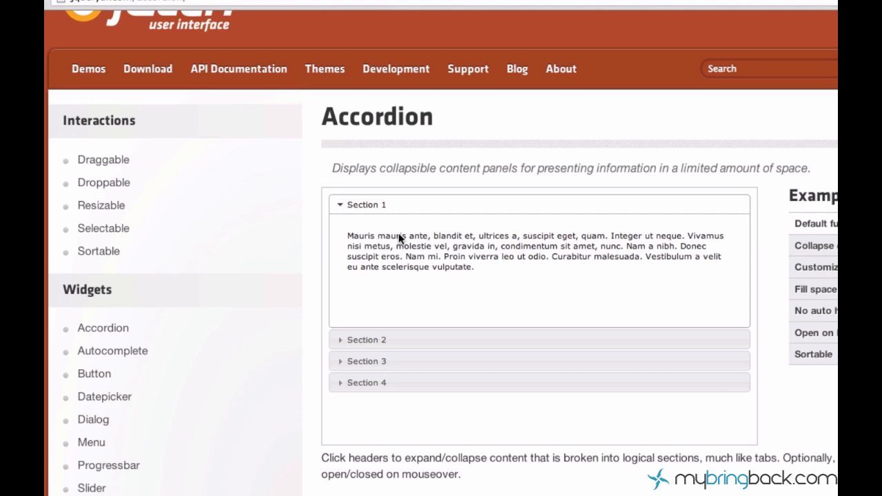
{"action": "scroll", "scroll_direction": "down", "scroll_amount": 3}
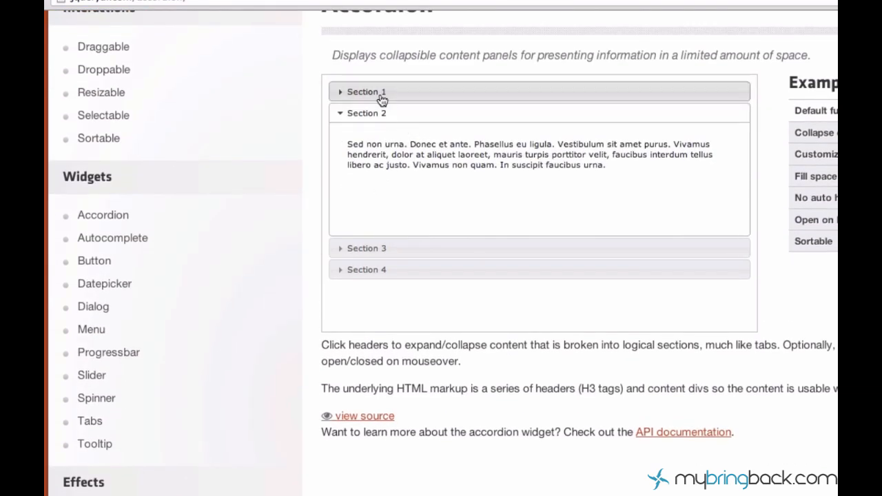
{"action": "mouse_move", "coordinate": [375, 283]}
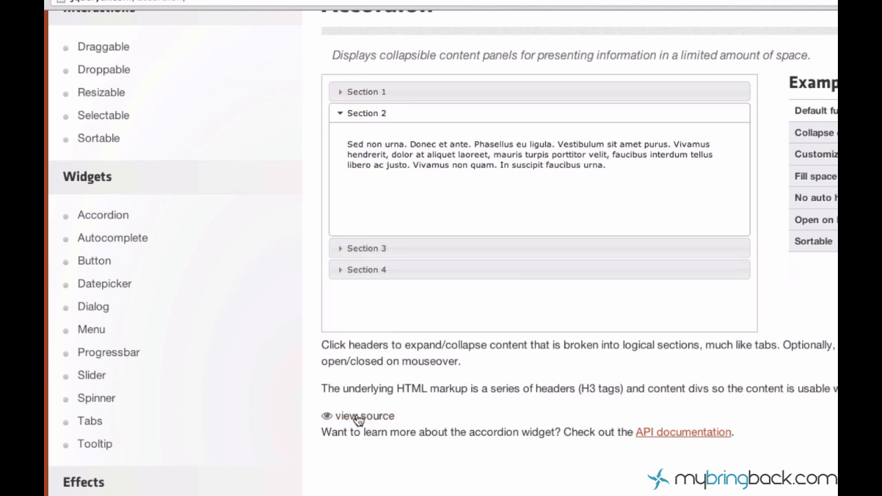
Show the Accordion demo's source code and read through it.
{"action": "left_click", "coordinate": [364, 416]}
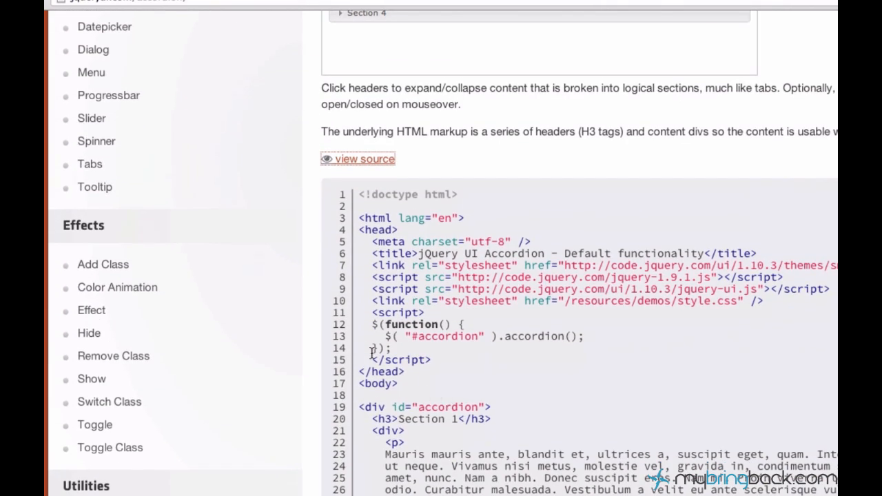
{"action": "scroll", "scroll_direction": "down", "scroll_amount": 3}
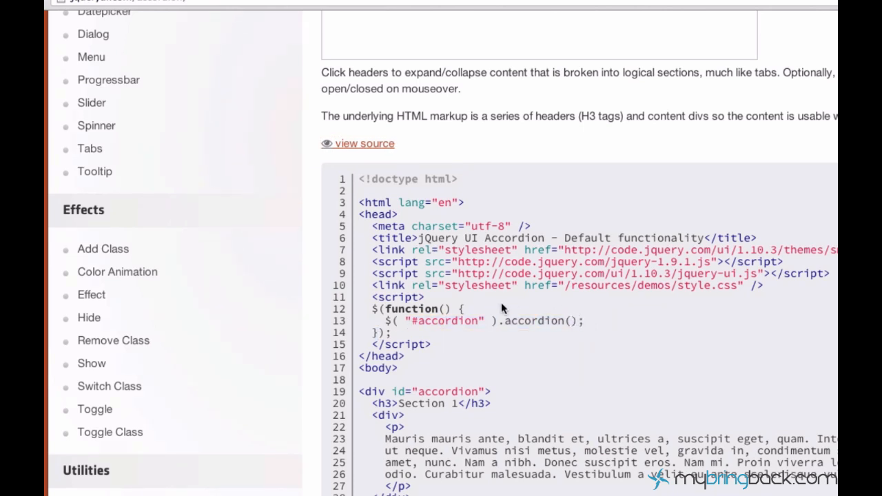
{"action": "mouse_move", "coordinate": [675, 282]}
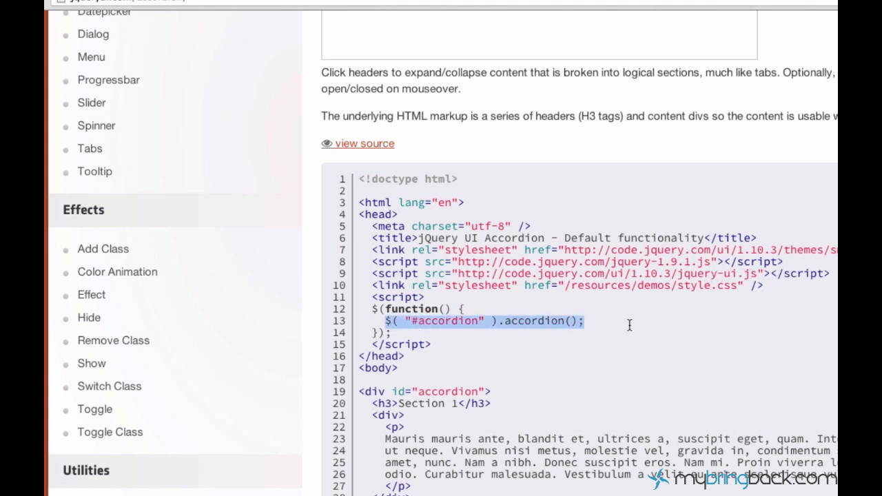
{"action": "scroll", "scroll_direction": "up", "scroll_amount": 3}
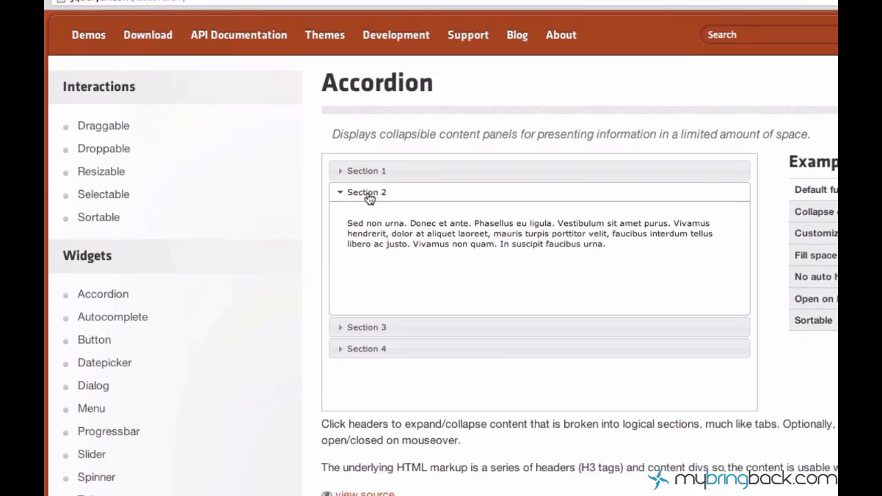
{"action": "mouse_move", "coordinate": [380, 171]}
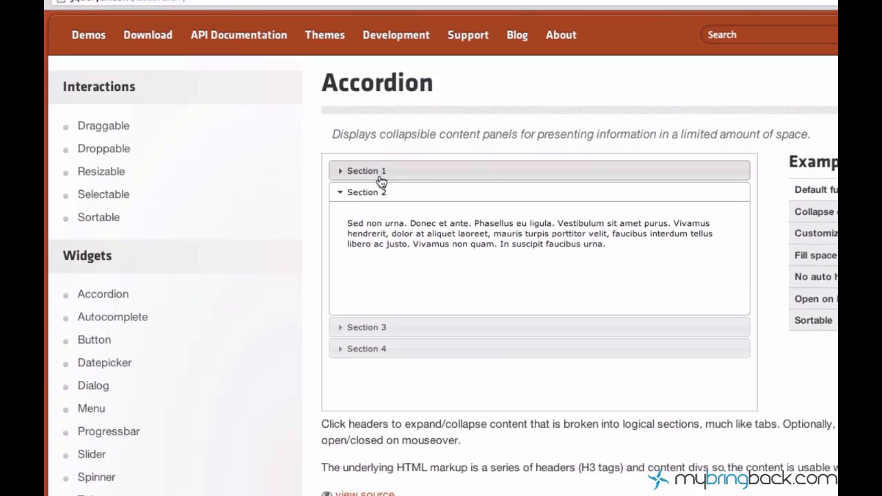
{"action": "scroll", "scroll_direction": "down", "scroll_amount": 3}
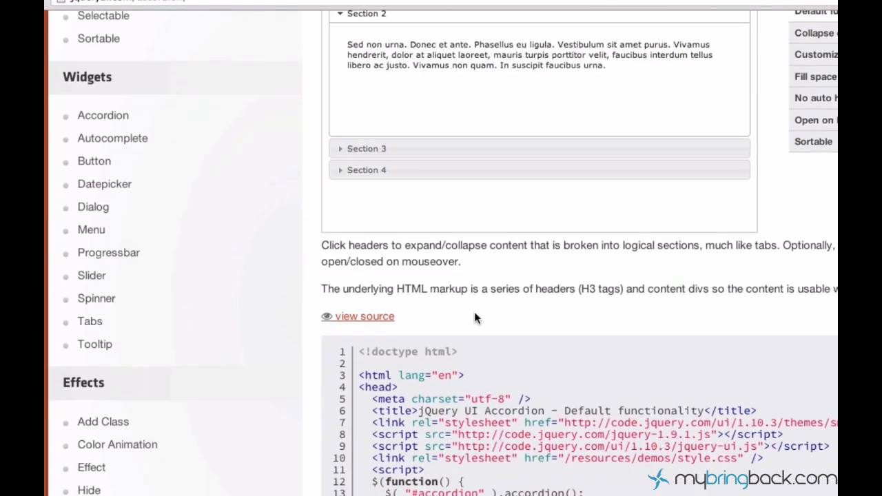
{"action": "scroll", "scroll_direction": "down", "scroll_amount": 3}
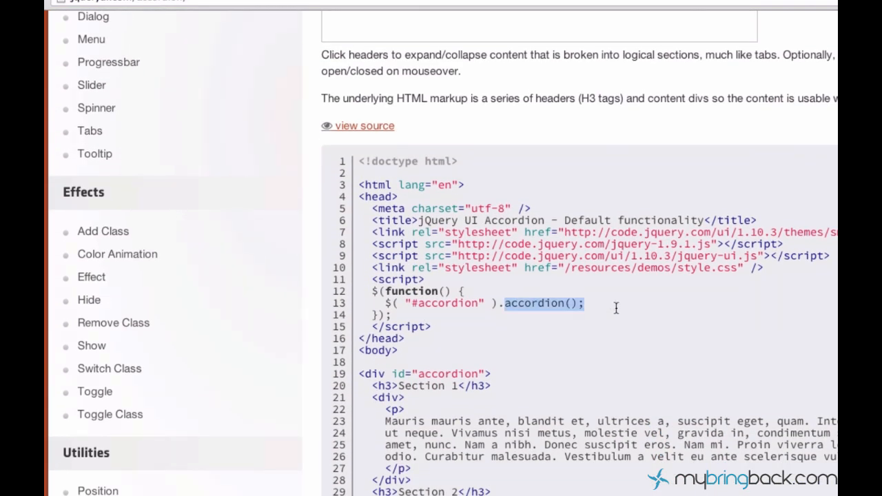
{"action": "scroll", "scroll_direction": "up", "scroll_amount": 3}
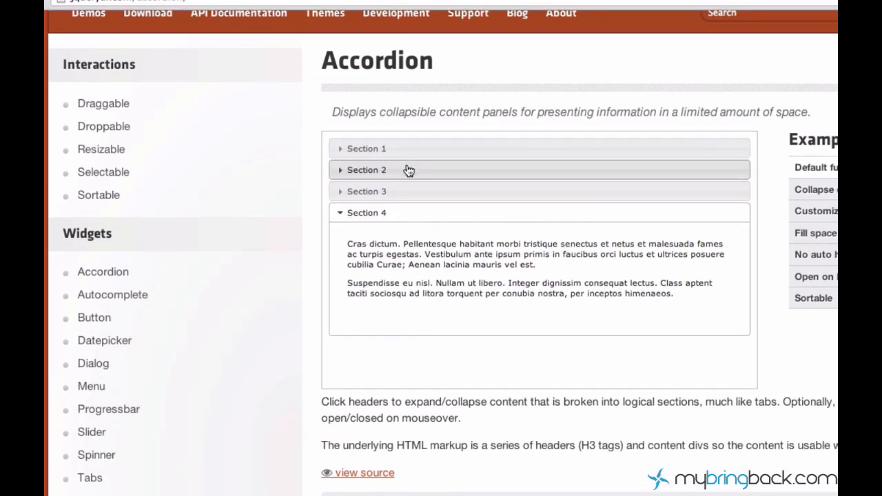
Expand Section 2 of the accordion demo.
{"action": "left_click", "coordinate": [367, 169]}
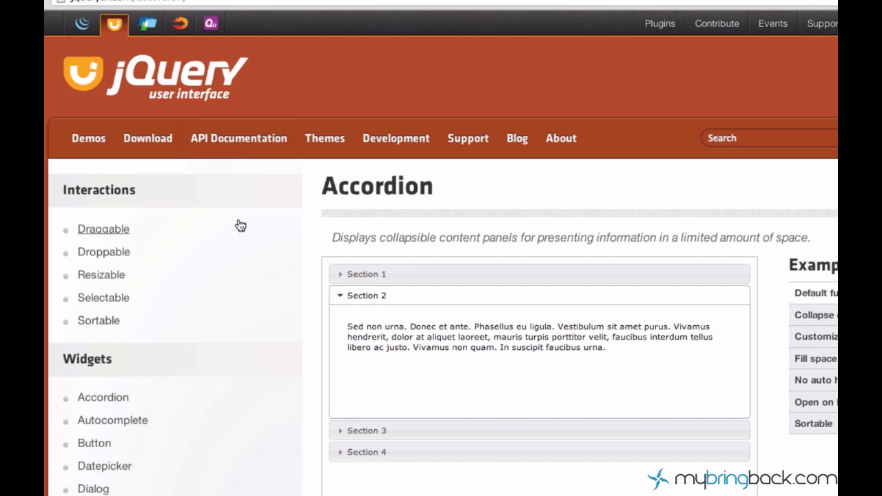
{"action": "mouse_move", "coordinate": [134, 230]}
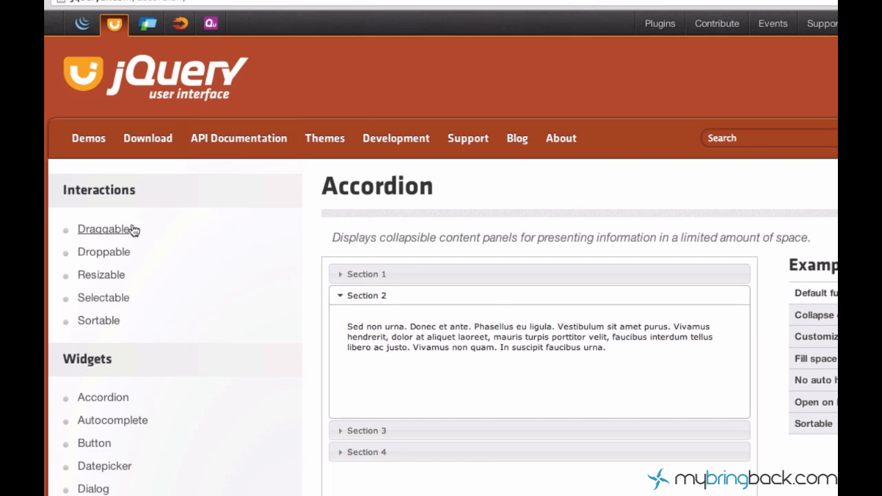
{"action": "scroll", "scroll_direction": "down", "scroll_amount": 3}
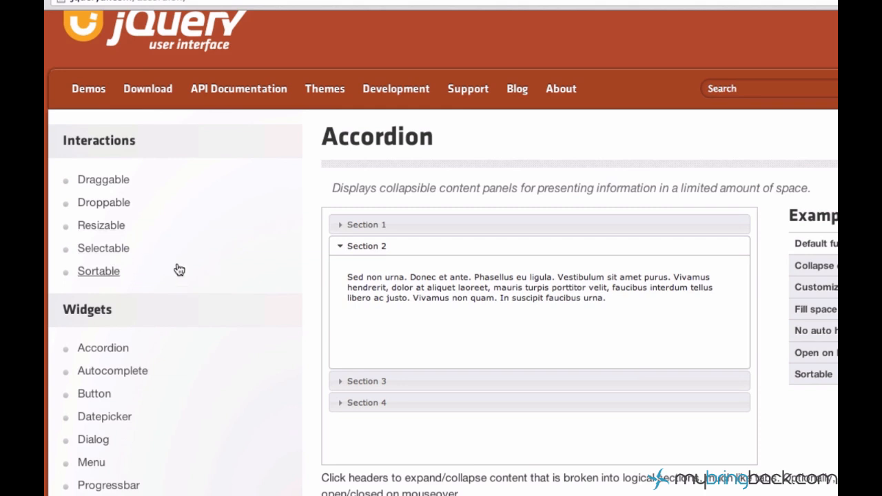
In the Sortable demo, drag Item 7 upward and reorder the list toward 1, 5, 7, 3, 4, 6, 2.
{"action": "left_click", "coordinate": [99, 270]}
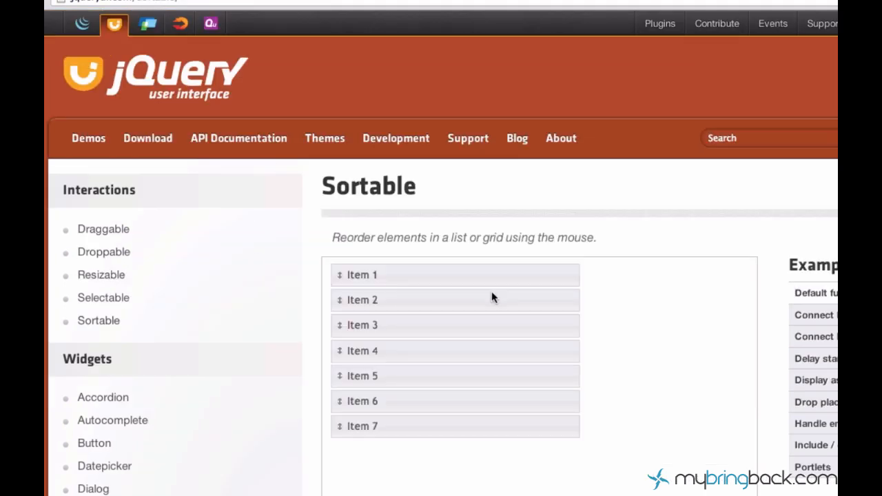
{"action": "scroll", "scroll_direction": "down", "scroll_amount": 3}
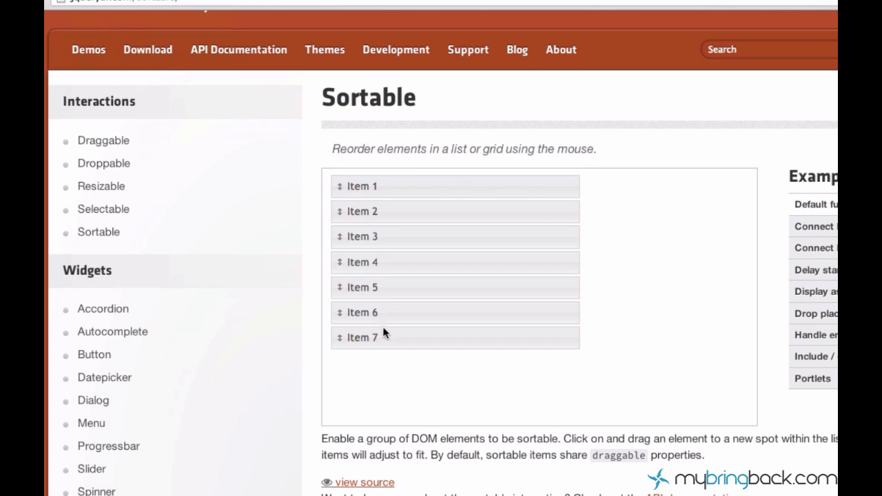
{"action": "left_click_drag", "start_coordinate": [361, 336], "coordinate": [502, 347]}
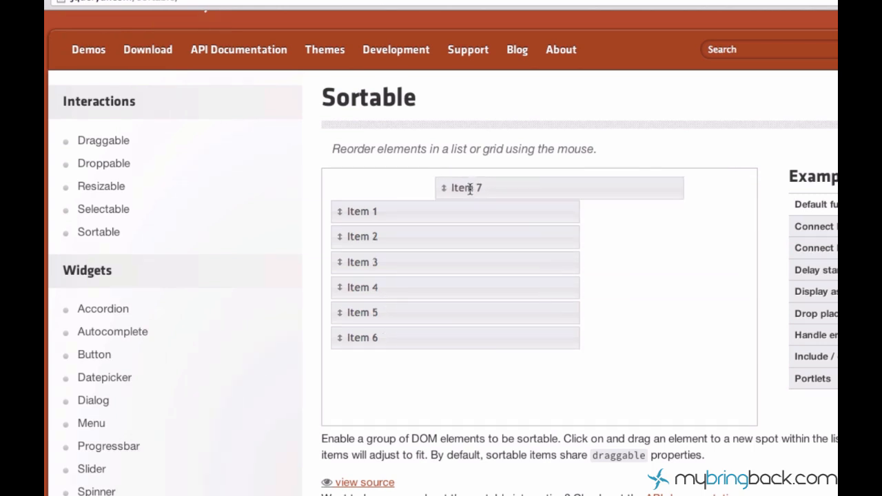
{"action": "left_click_drag", "start_coordinate": [467, 188], "coordinate": [361, 211]}
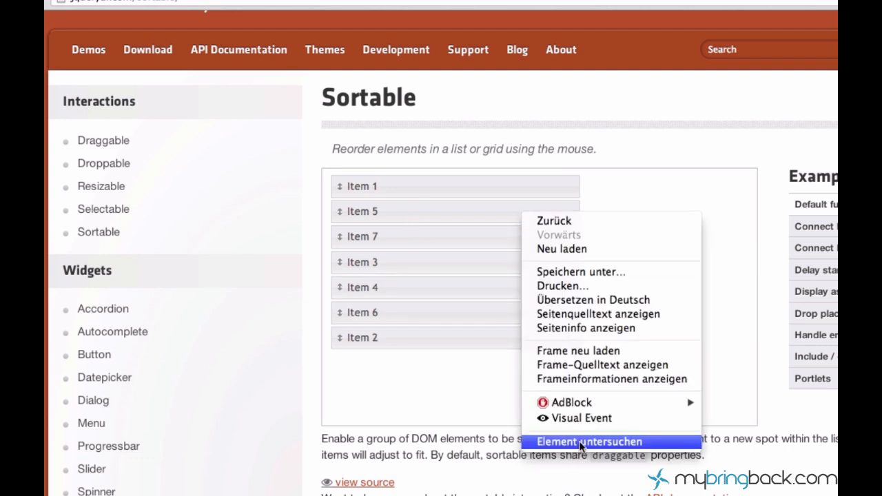
Inspect the Sortable list item's markup with Chrome's developer tools.
{"action": "left_click", "coordinate": [589, 441]}
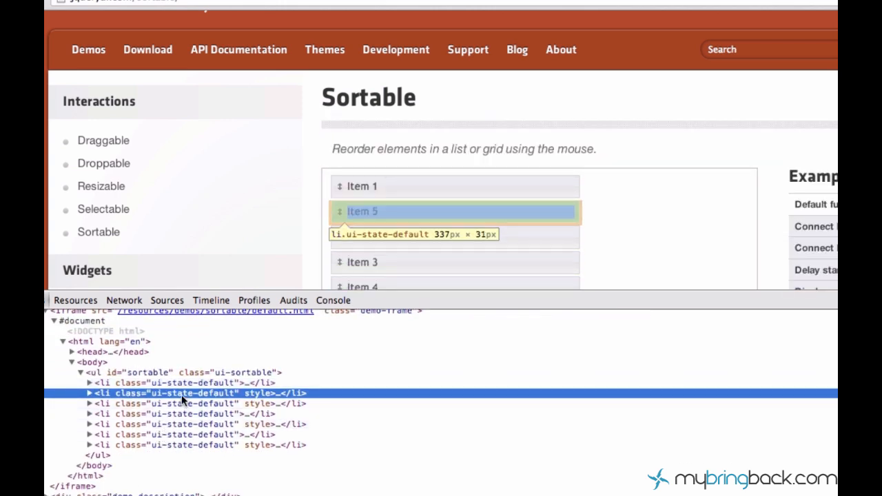
{"action": "mouse_move", "coordinate": [469, 139]}
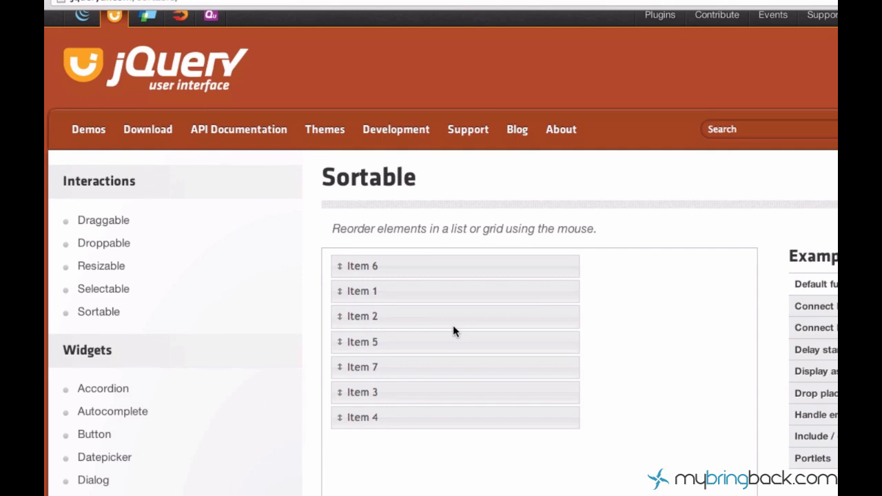
Look over the eight-photo portfolio grid in the browser.
{"action": "scroll", "scroll_direction": "down", "scroll_amount": 3}
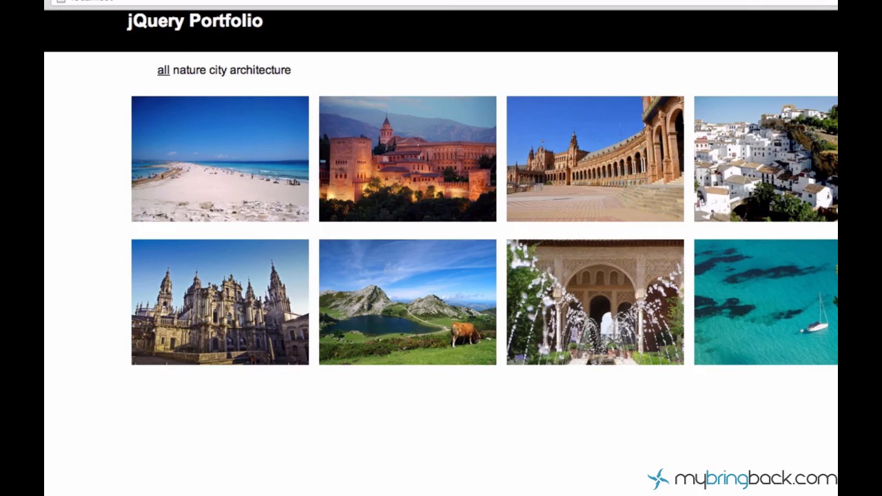
{"action": "mouse_move", "coordinate": [226, 153]}
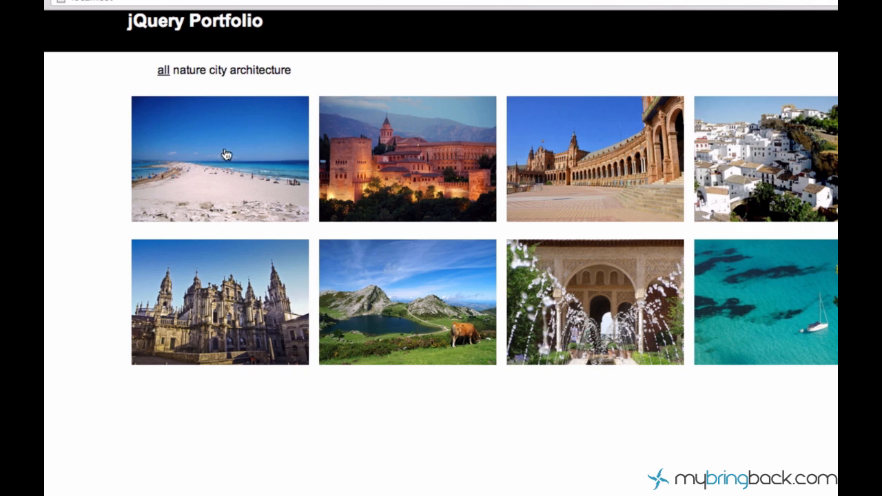
{"action": "mouse_move", "coordinate": [219, 165]}
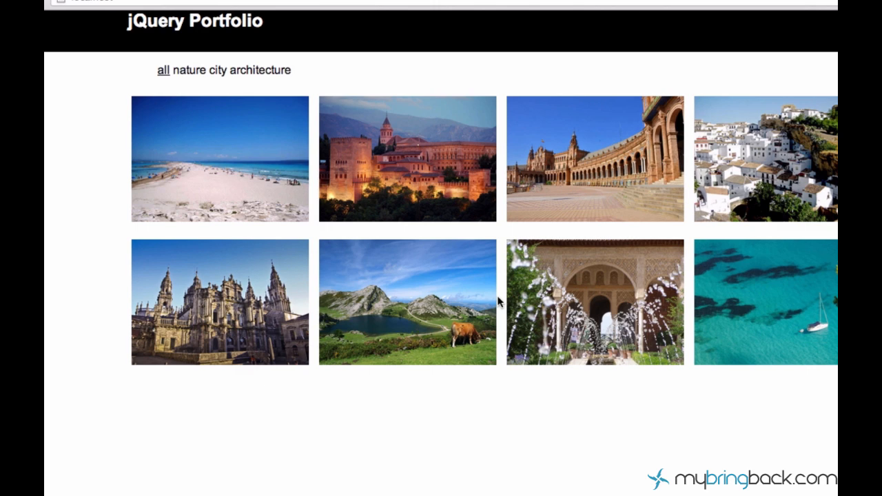
{"action": "mouse_move", "coordinate": [501, 302]}
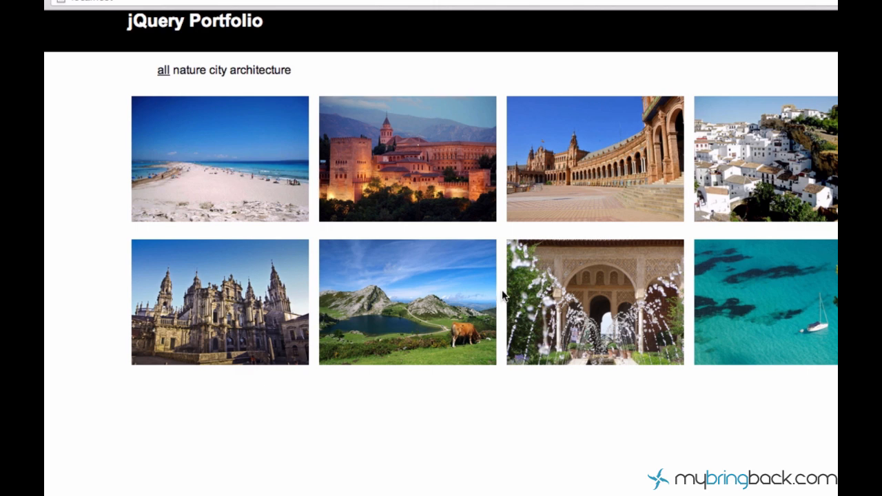
{"action": "mouse_move", "coordinate": [468, 274]}
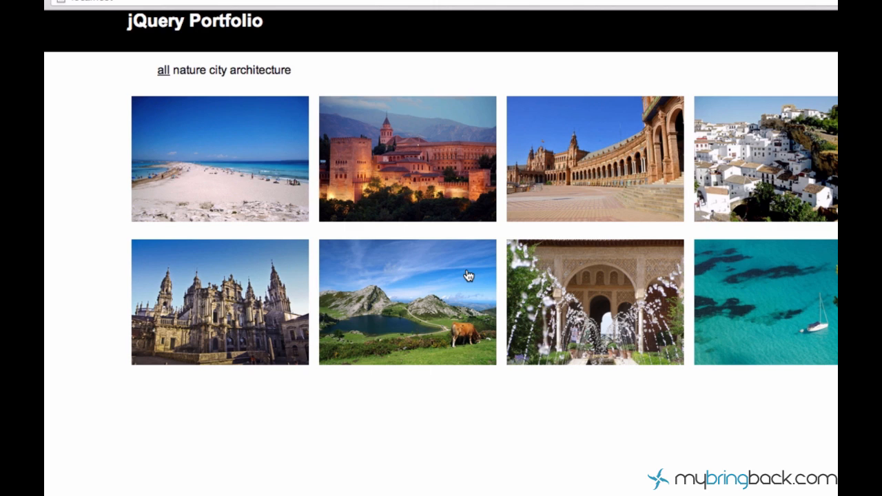
{"action": "mouse_move", "coordinate": [402, 237]}
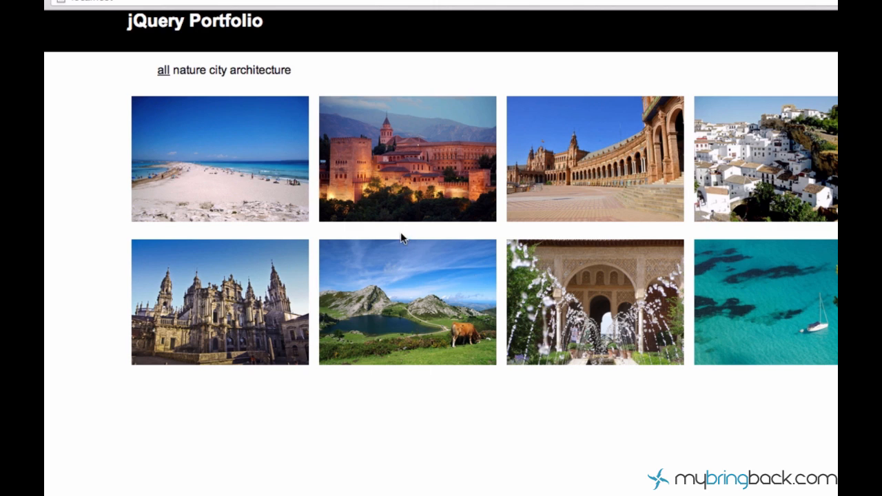
{"action": "mouse_move", "coordinate": [501, 325]}
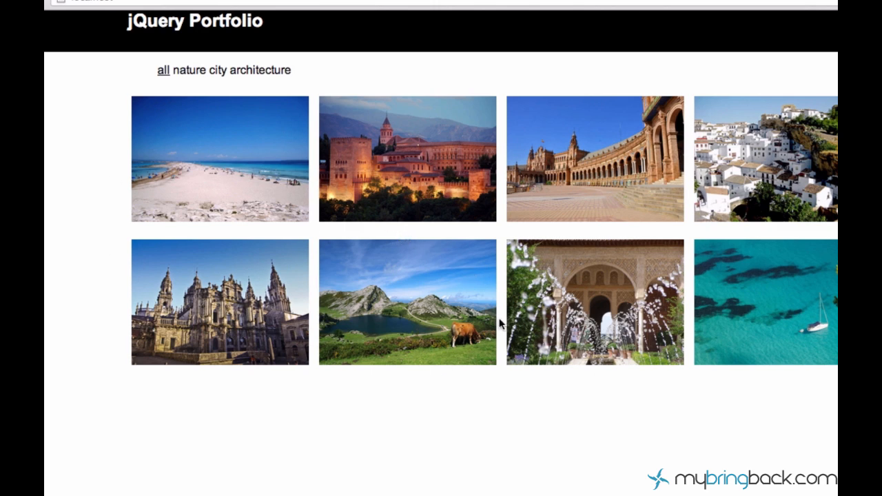
{"action": "mouse_move", "coordinate": [504, 235]}
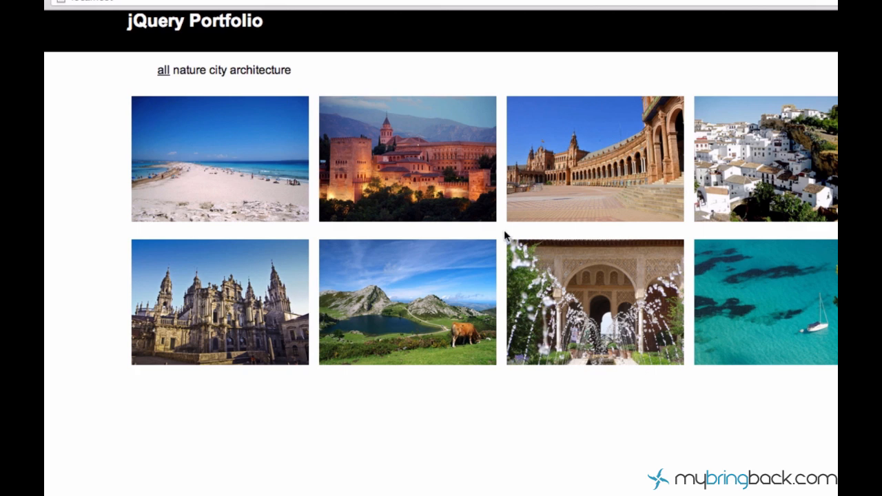
{"action": "mouse_move", "coordinate": [559, 220]}
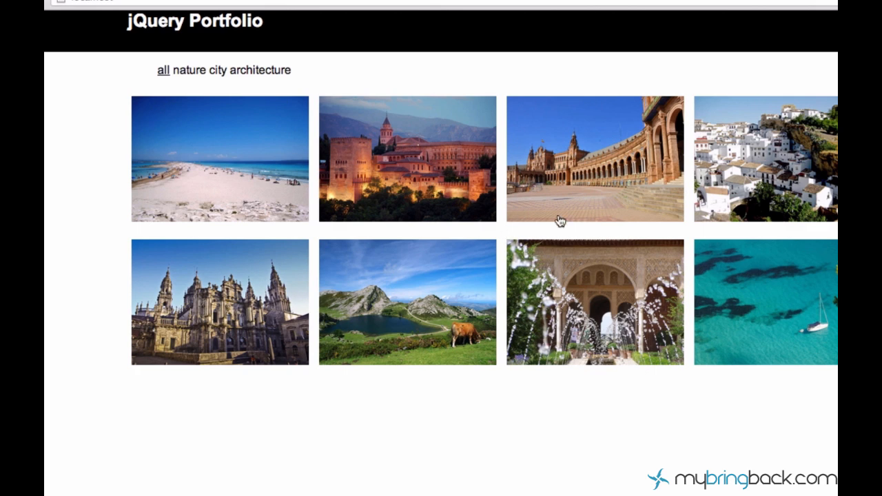
{"action": "mouse_move", "coordinate": [407, 67]}
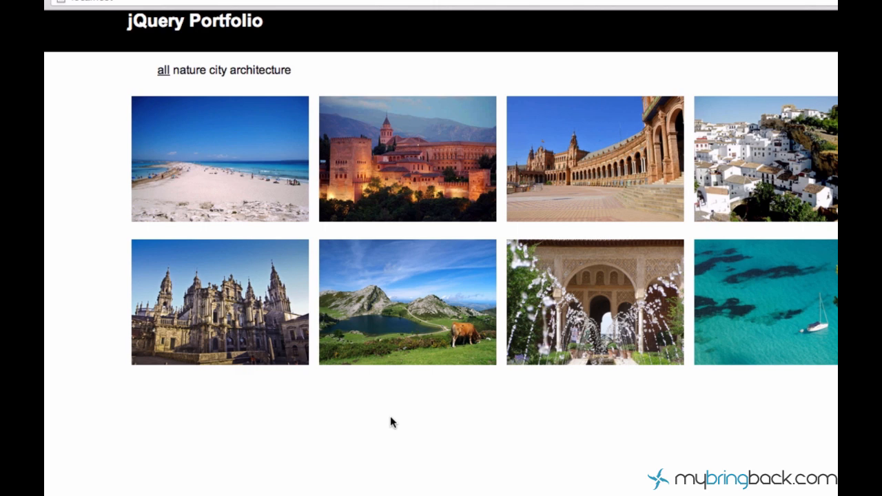
{"action": "mouse_move", "coordinate": [383, 416]}
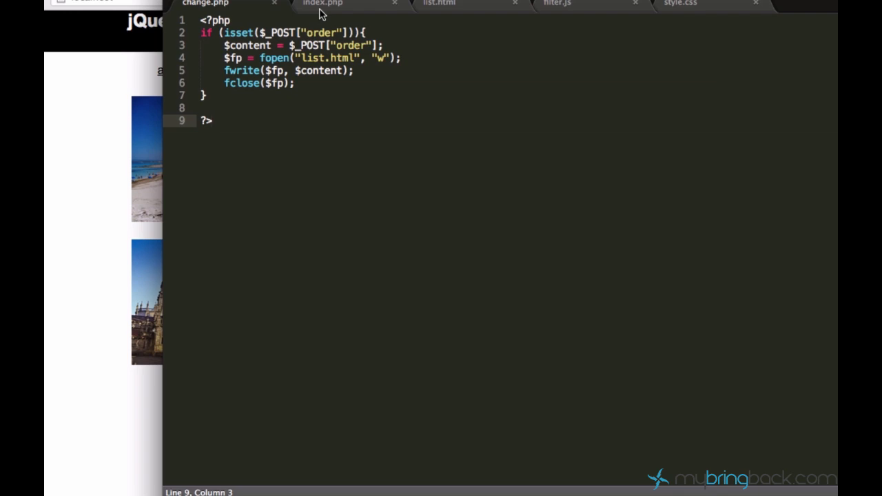
Review index.php and its include of list.html.
{"action": "left_click", "coordinate": [322, 4]}
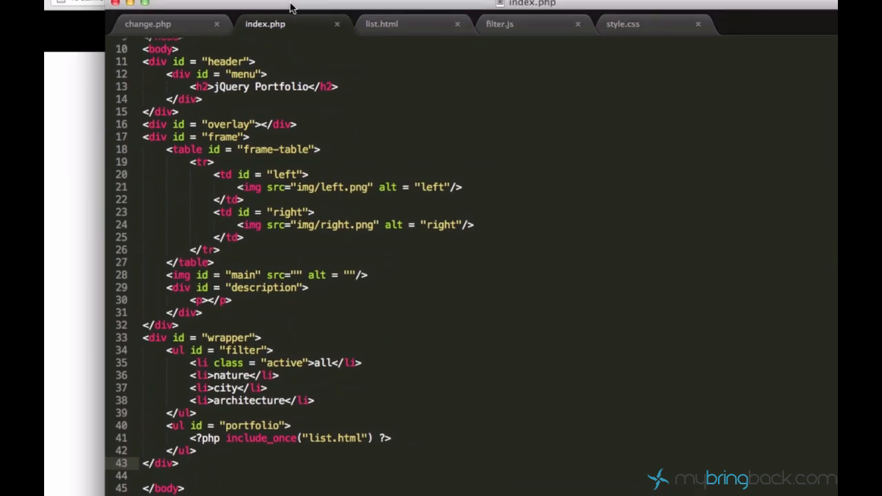
{"action": "mouse_move", "coordinate": [278, 36]}
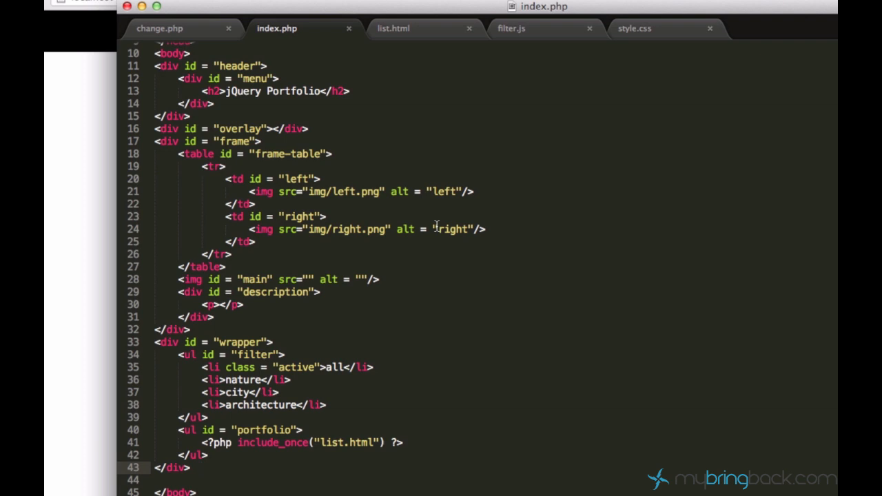
{"action": "scroll", "scroll_direction": "up", "scroll_amount": 3}
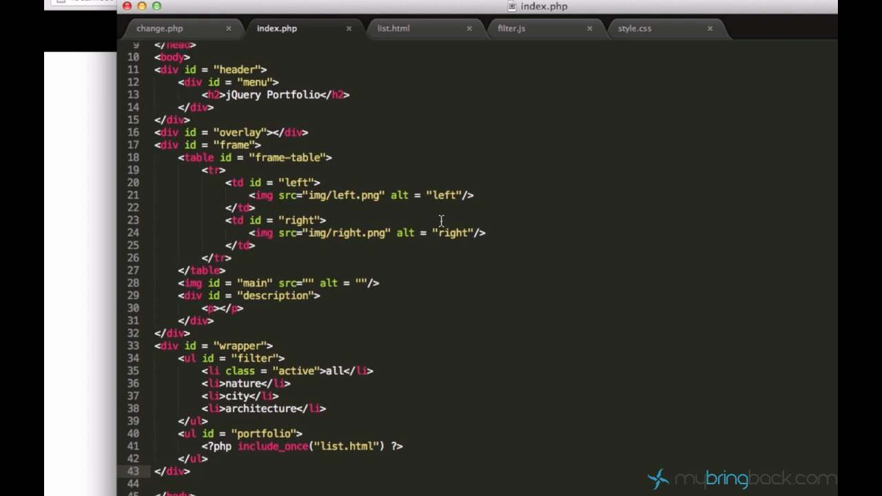
{"action": "scroll", "scroll_direction": "up", "scroll_amount": 3}
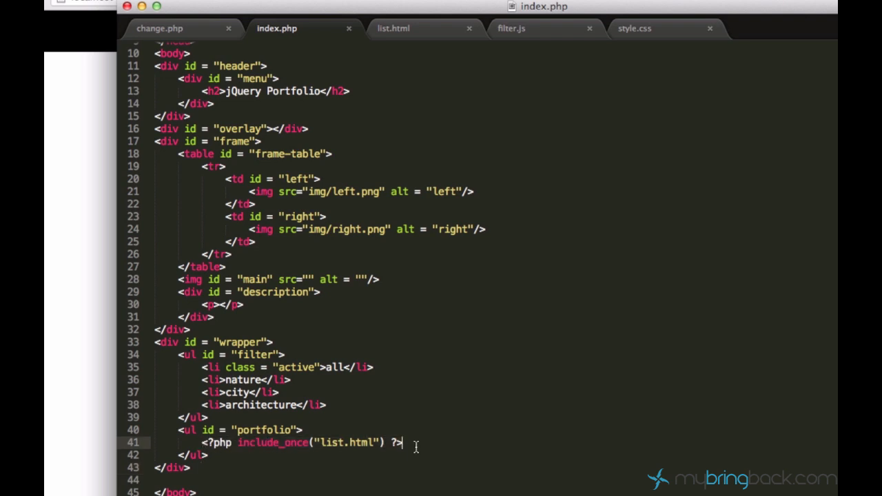
{"action": "mouse_move", "coordinate": [468, 10]}
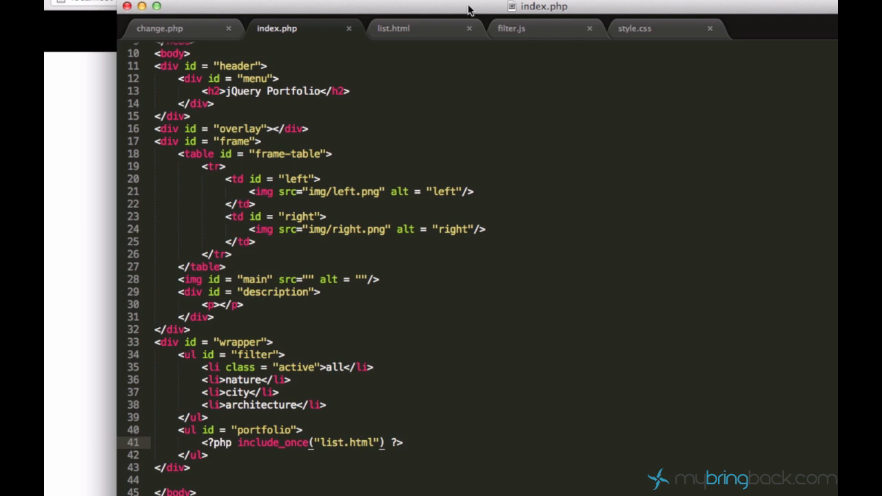
View list.html's photo entries, then return to the portfolio page in the browser.
{"action": "left_click", "coordinate": [394, 28]}
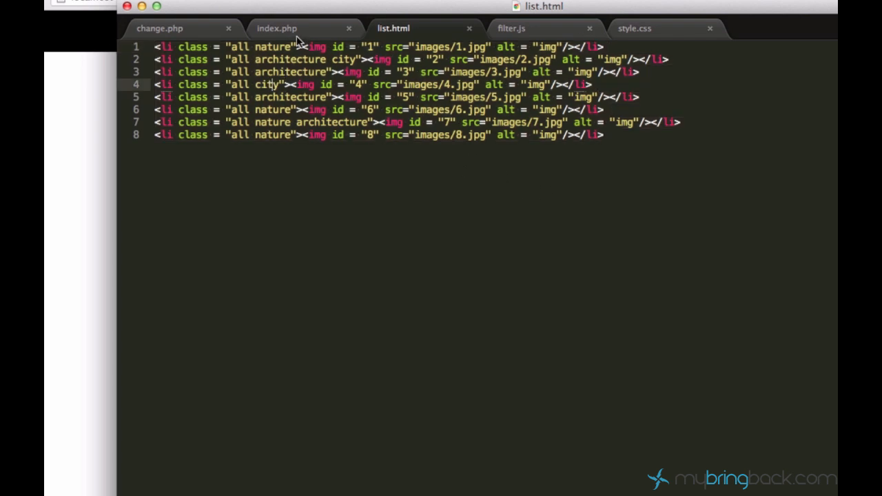
{"action": "left_click", "coordinate": [275, 28]}
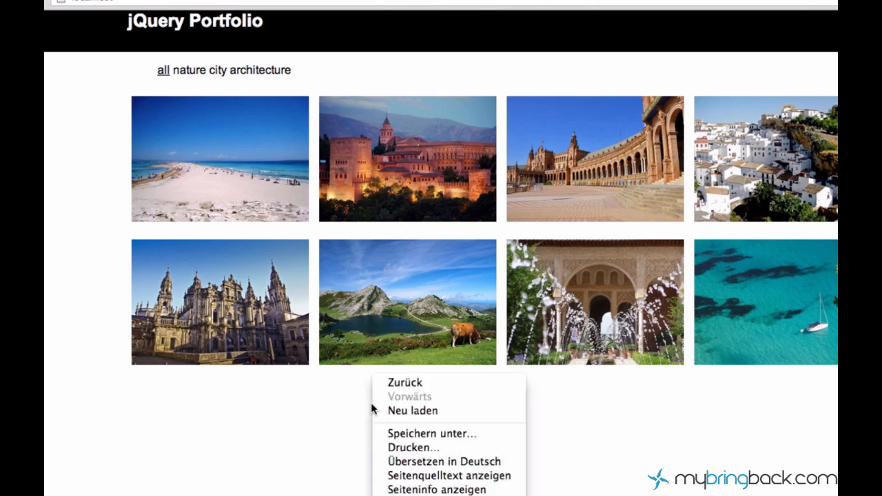
View the page source showing list.html's photo items inside the portfolio list.
{"action": "left_click", "coordinate": [441, 475]}
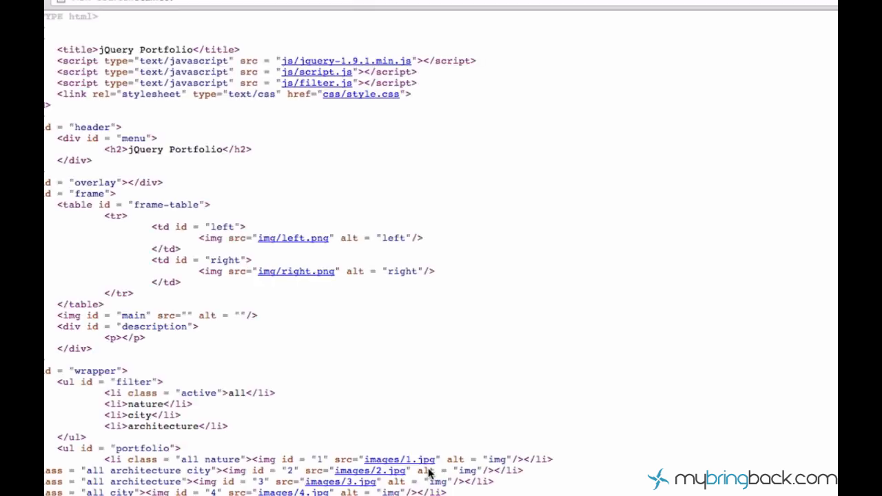
{"action": "scroll", "scroll_direction": "down", "scroll_amount": 3}
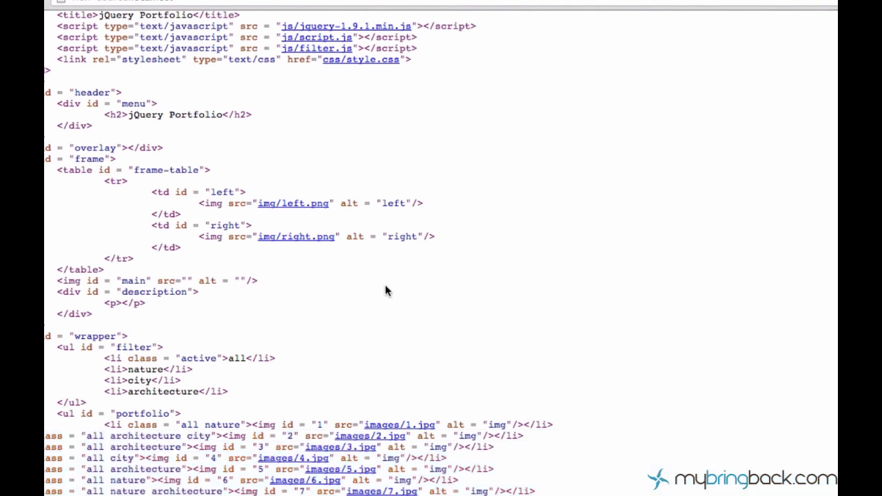
{"action": "mouse_move", "coordinate": [247, 173]}
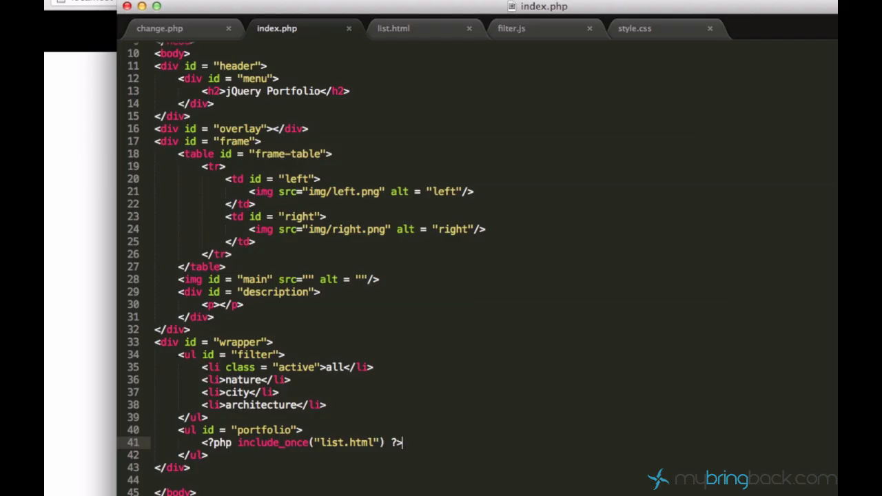
Review list.html's eight categorised photo entries in the editor.
{"action": "left_click", "coordinate": [394, 28]}
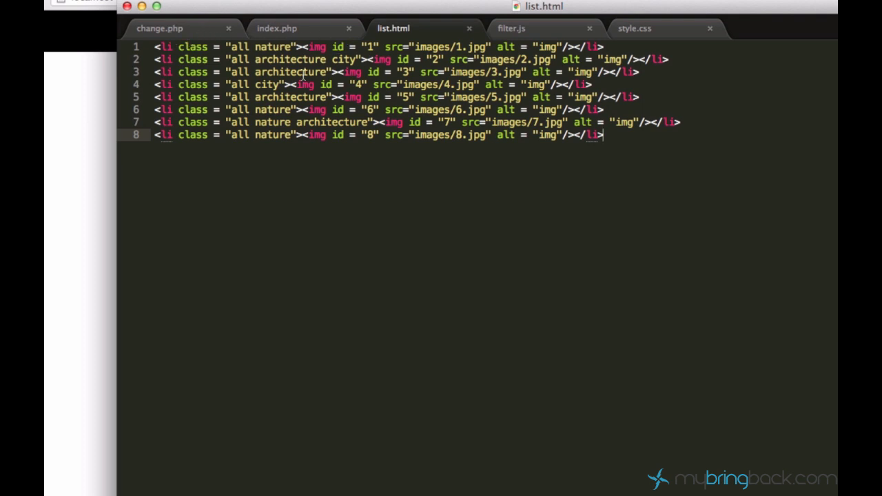
{"action": "mouse_move", "coordinate": [215, 40]}
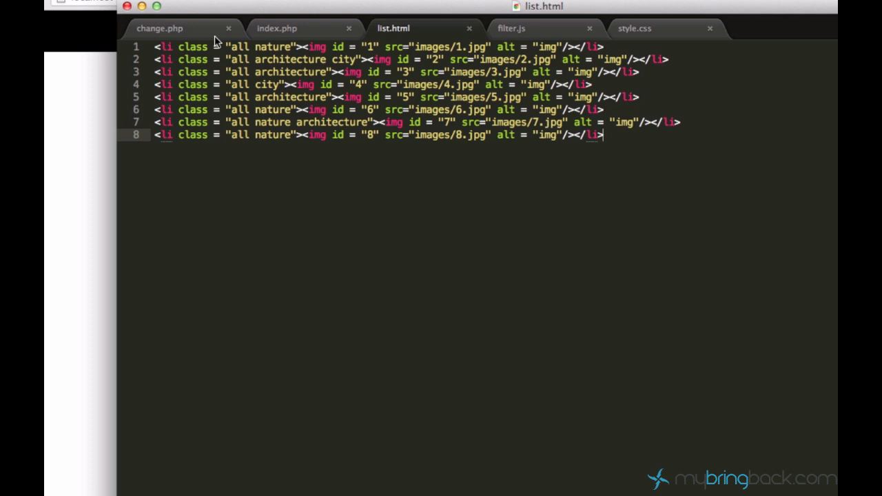
{"action": "mouse_move", "coordinate": [306, 164]}
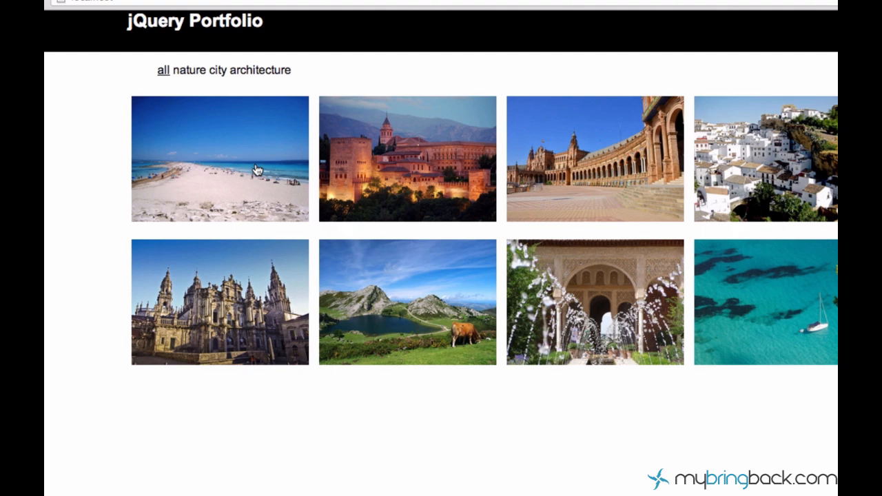
{"action": "mouse_move", "coordinate": [269, 160]}
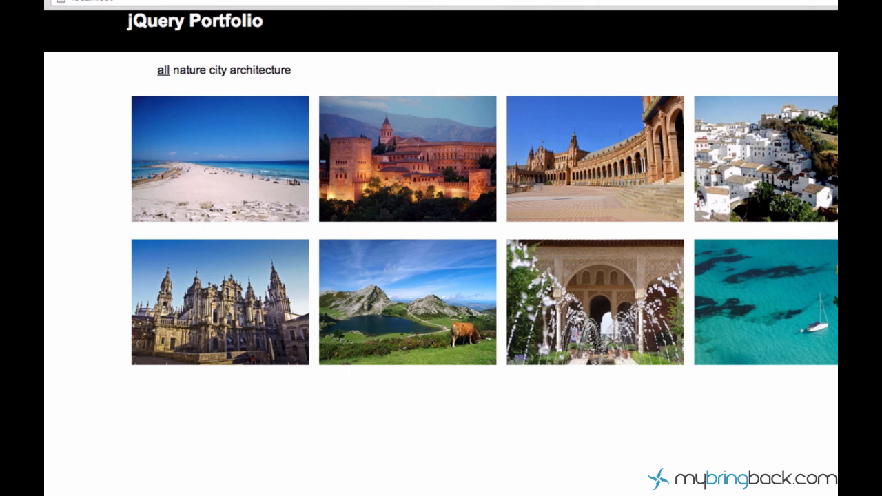
Return to list.html in the editor after viewing the portfolio grid.
{"action": "left_click", "coordinate": [393, 27]}
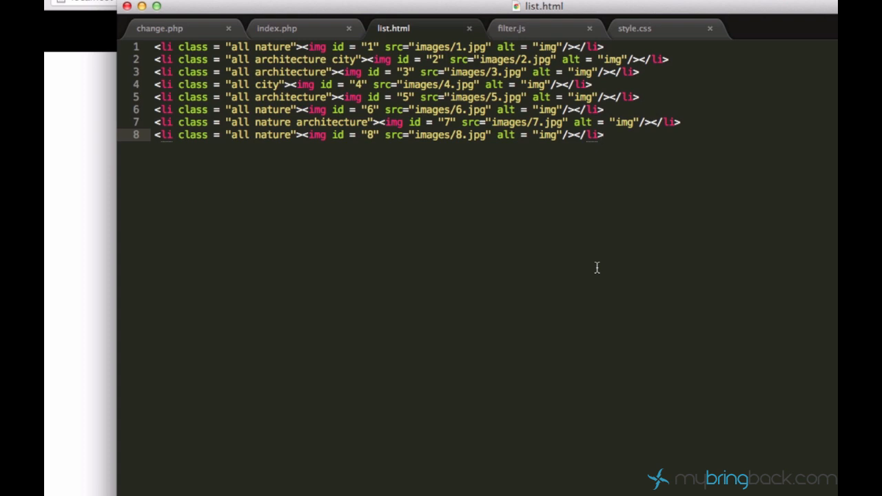
{"action": "mouse_move", "coordinate": [605, 218]}
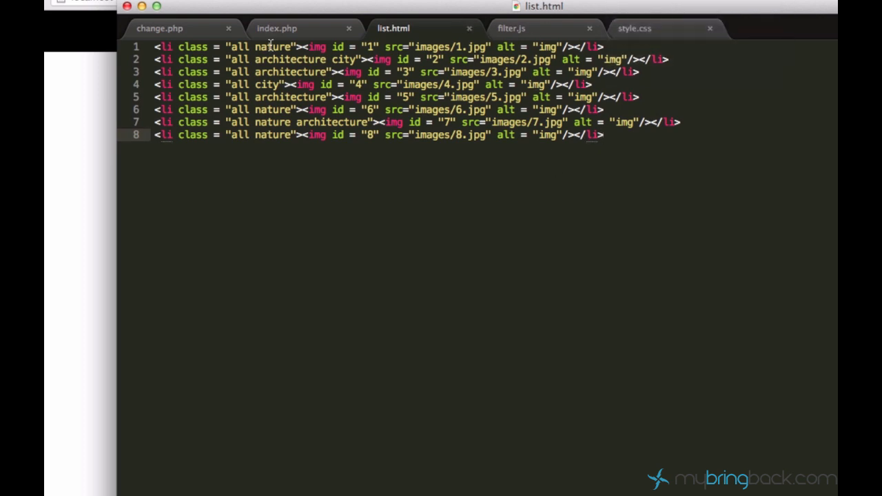
Review change.php, which writes the posted order into list.html, then return to the portfolio page.
{"action": "left_click", "coordinate": [160, 28]}
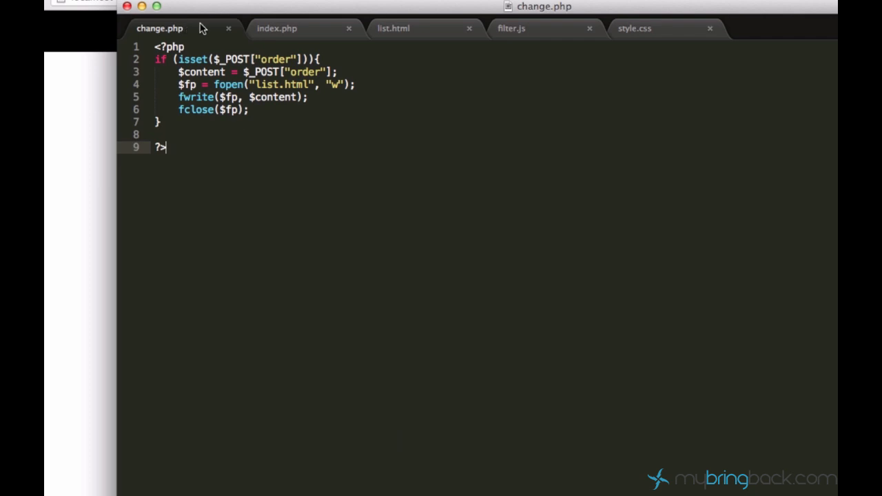
{"action": "left_click", "coordinate": [277, 28]}
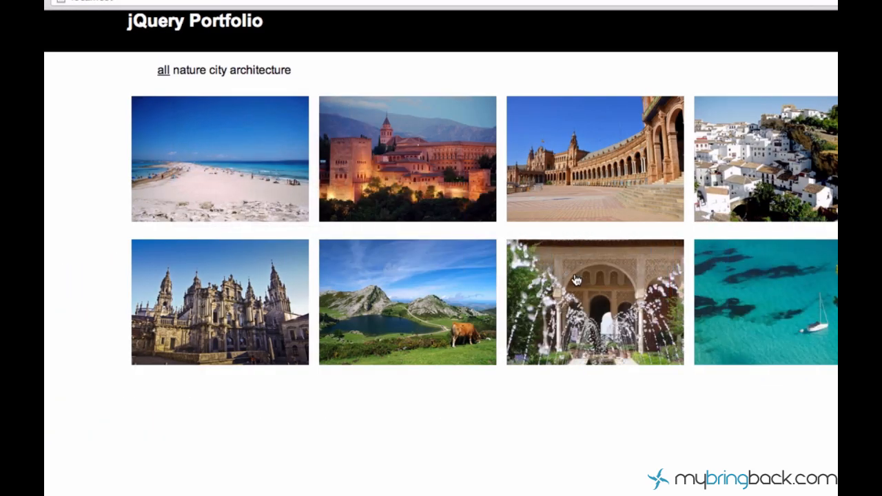
{"action": "mouse_move", "coordinate": [544, 275]}
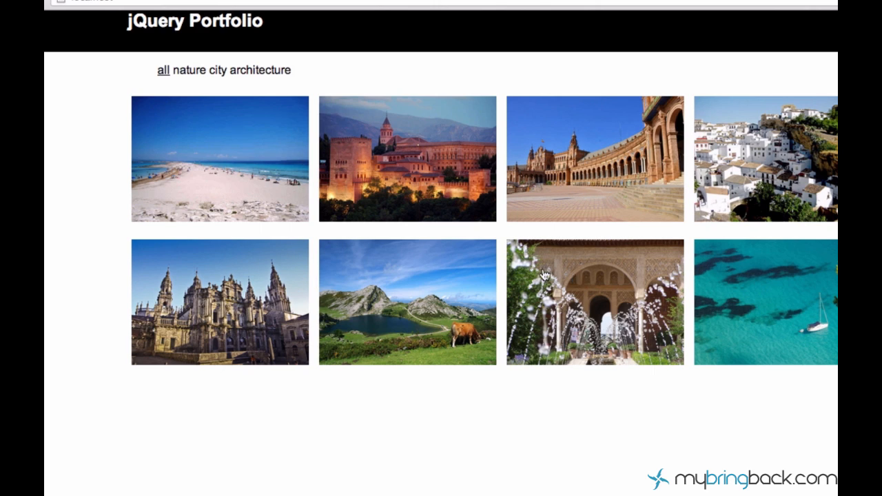
{"action": "mouse_move", "coordinate": [494, 248]}
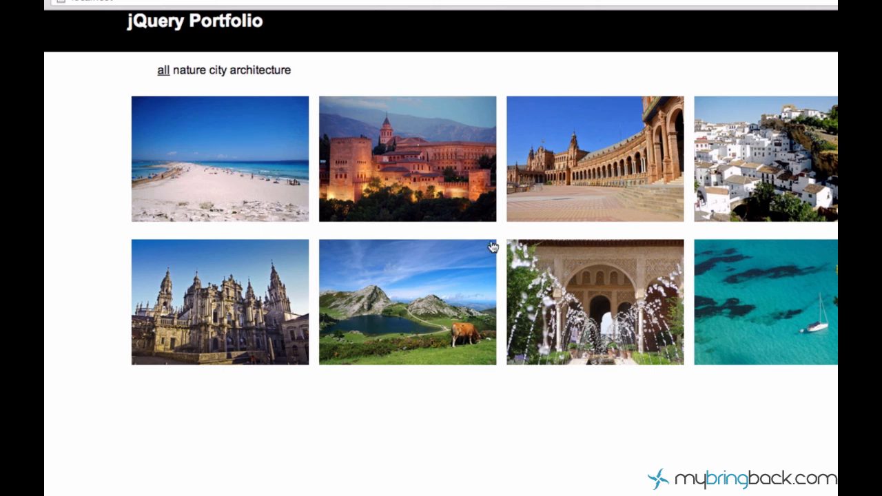